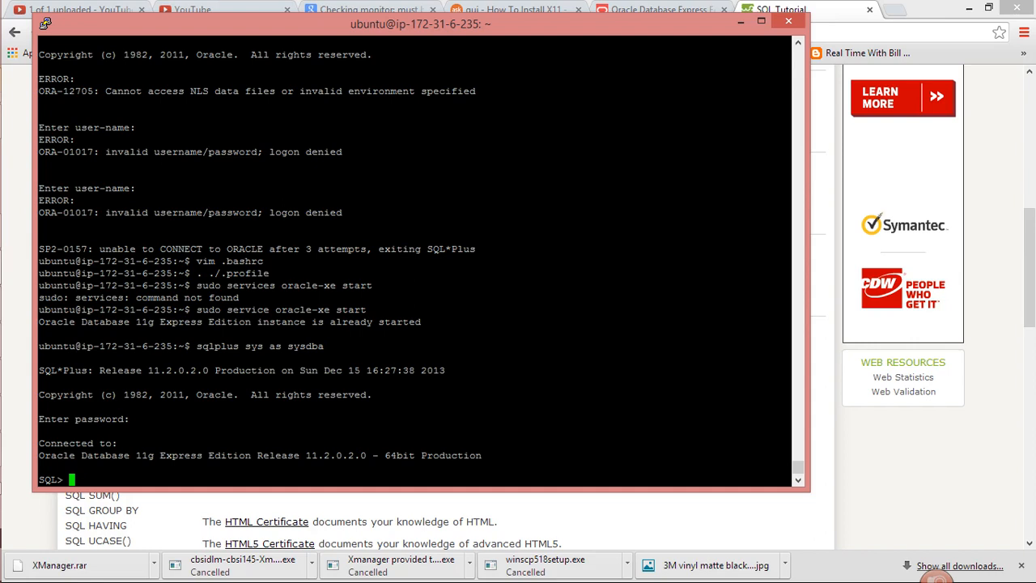
- Exit SQL*Plus and run 'sudo service oracle-xe start' at the shell
text(exit)
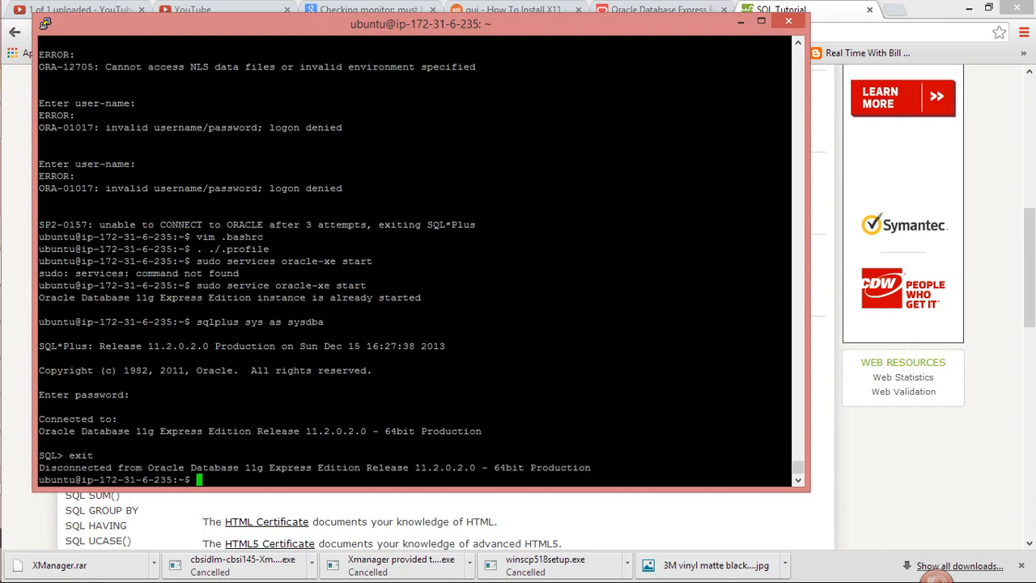
text(sudo service oracle-xe start)
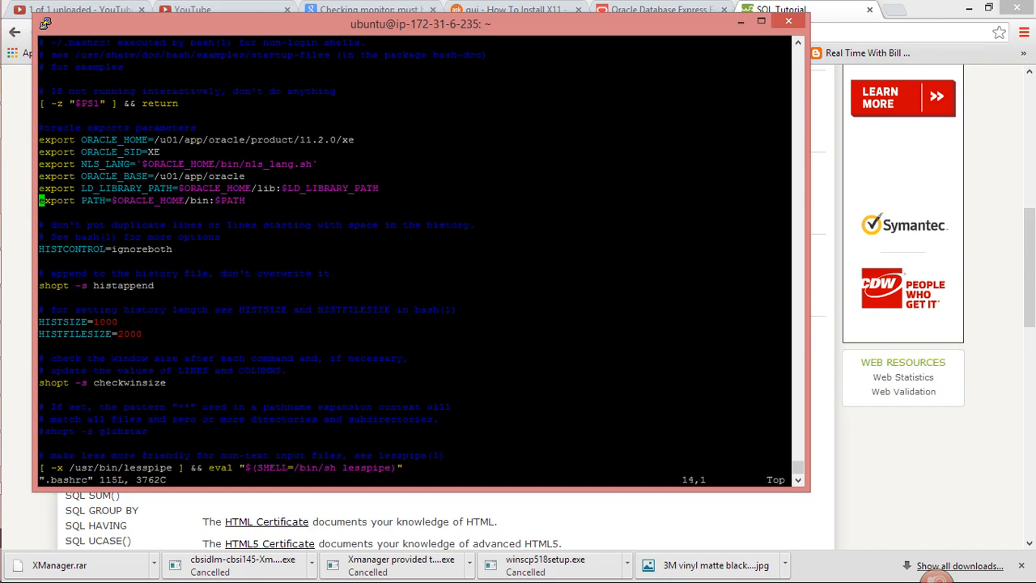
- Step through the LD_LIBRARY_PATH and other Oracle export lines in .bashrc
key(Up)
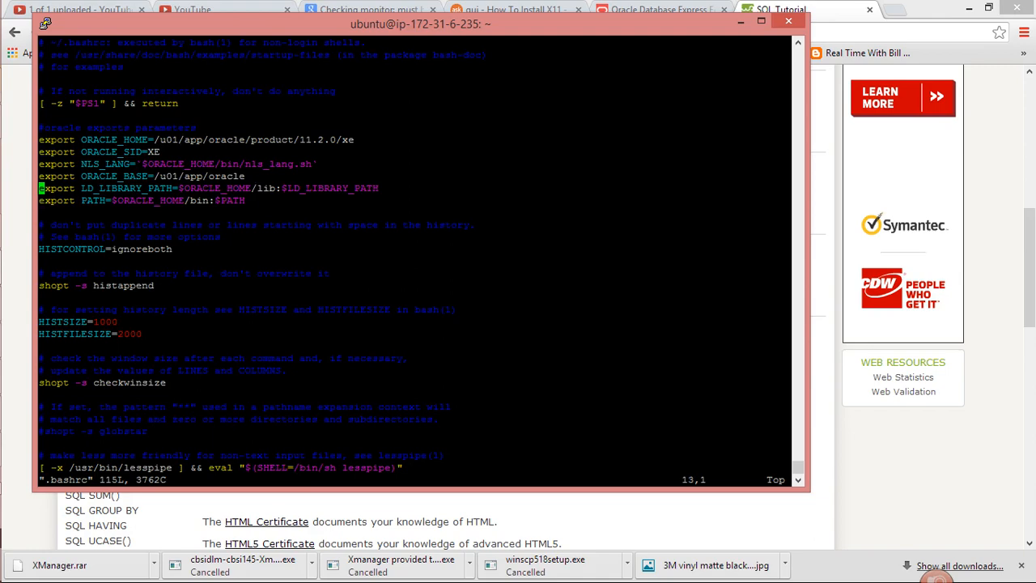
key(Down)
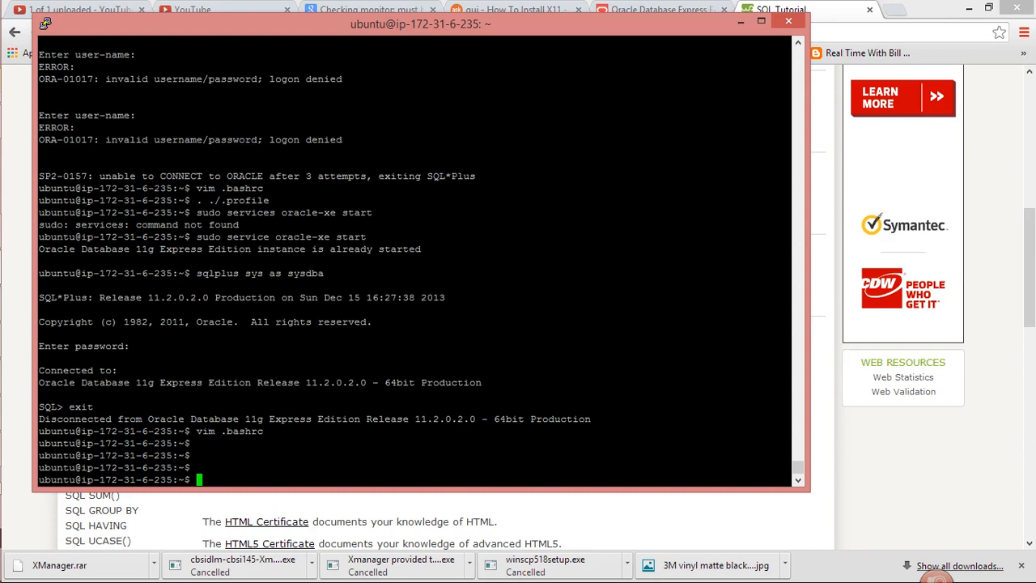
- Run 'sqlplus sys as sysdba' to connect to Oracle XE
text(sqlplus)
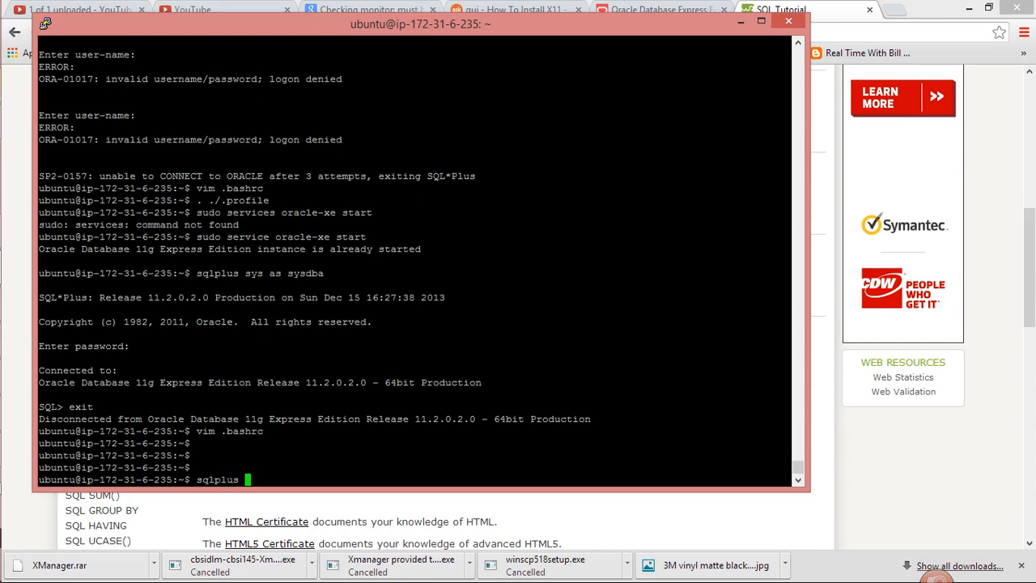
text(sys as sysdba)
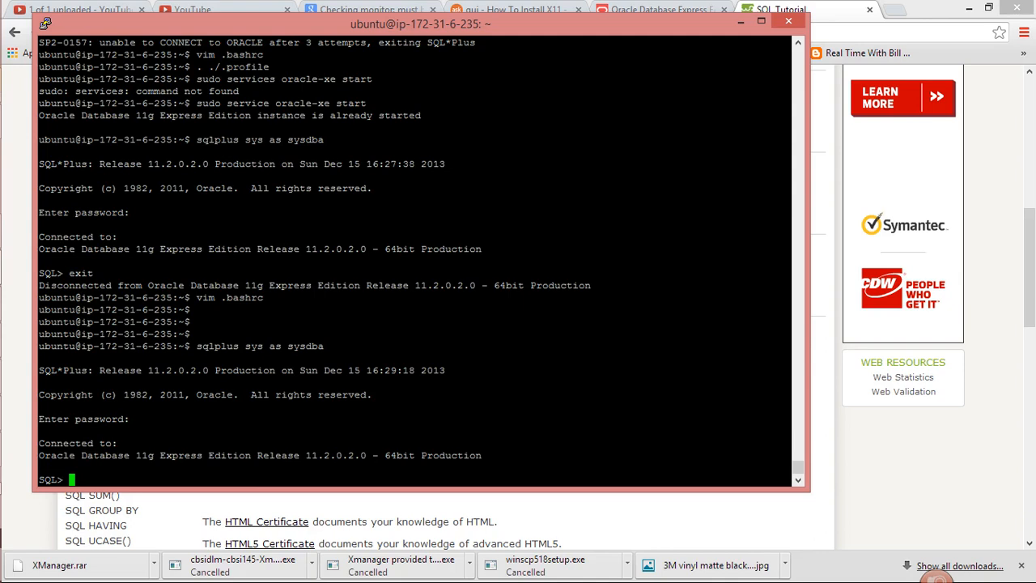
mouse_move(27, 388)
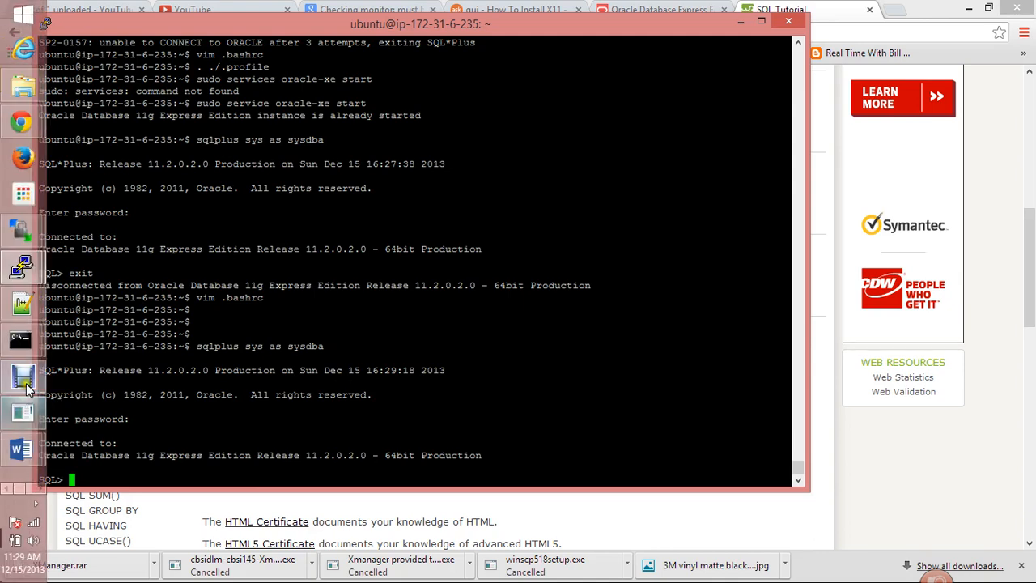